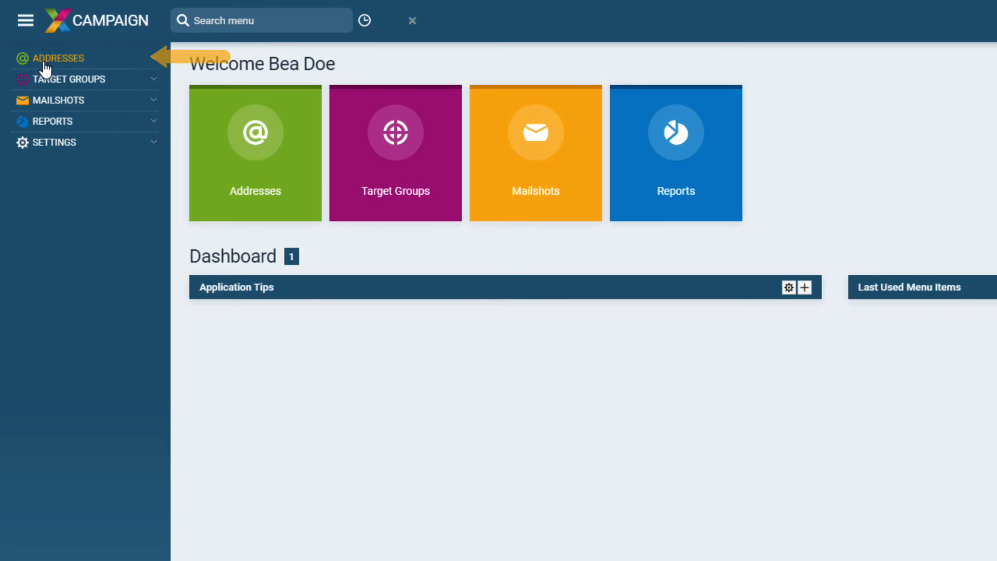
Check the Refused Registrations list, then open the Online Forms Designer with its News, Newsletter and Sign up forms
{"action": "left_click", "coordinate": [58, 58]}
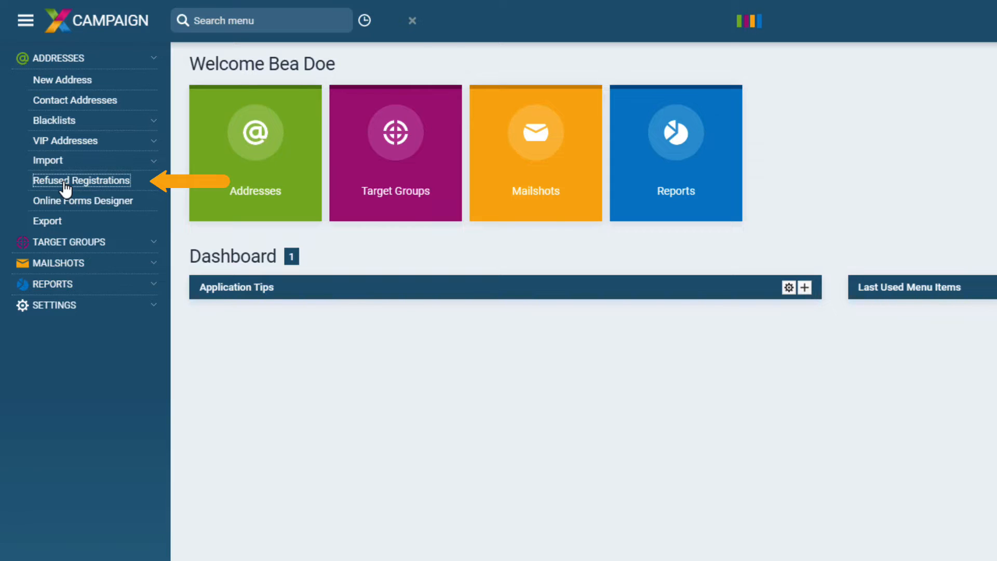
{"action": "left_click", "coordinate": [81, 180]}
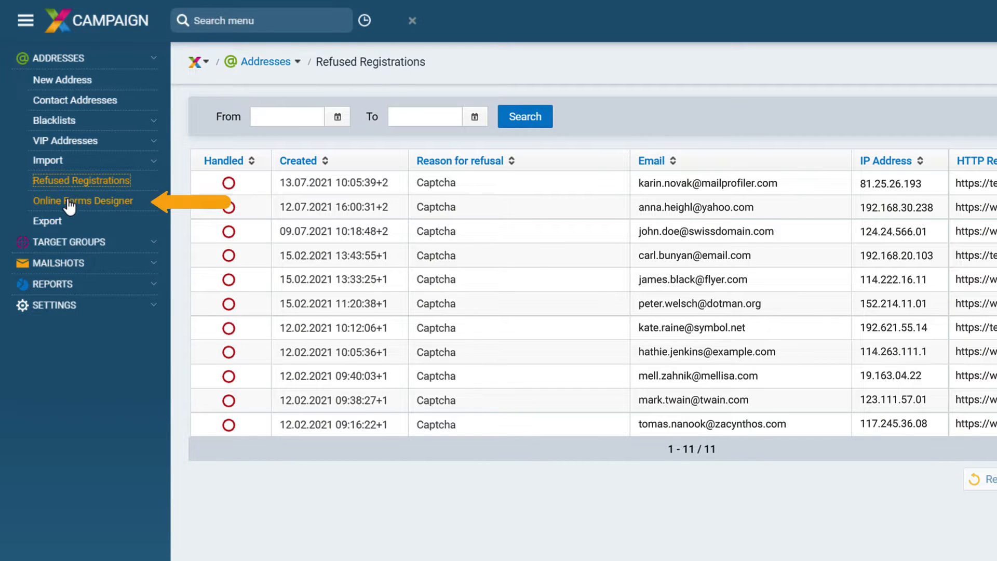
{"action": "left_click", "coordinate": [83, 201]}
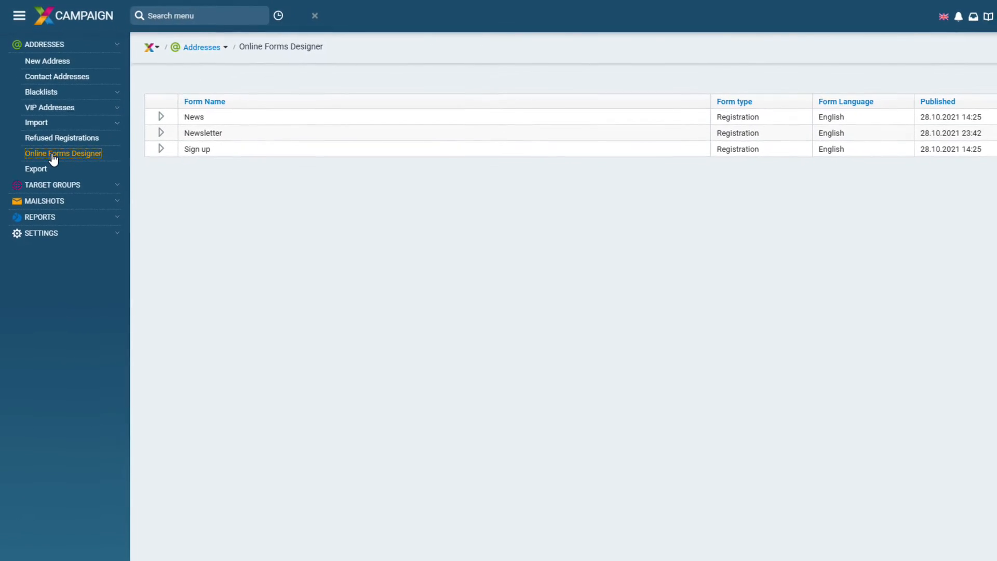
{"action": "left_click", "coordinate": [64, 14]}
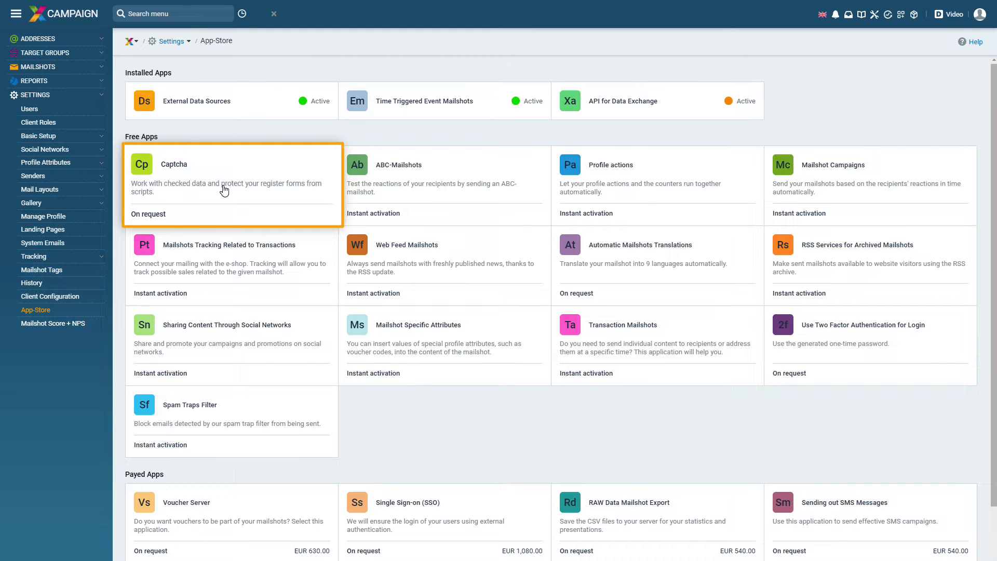
In the Captcha app settings, select Custom reCaptcha Keys as the key owner
{"action": "left_click", "coordinate": [232, 185]}
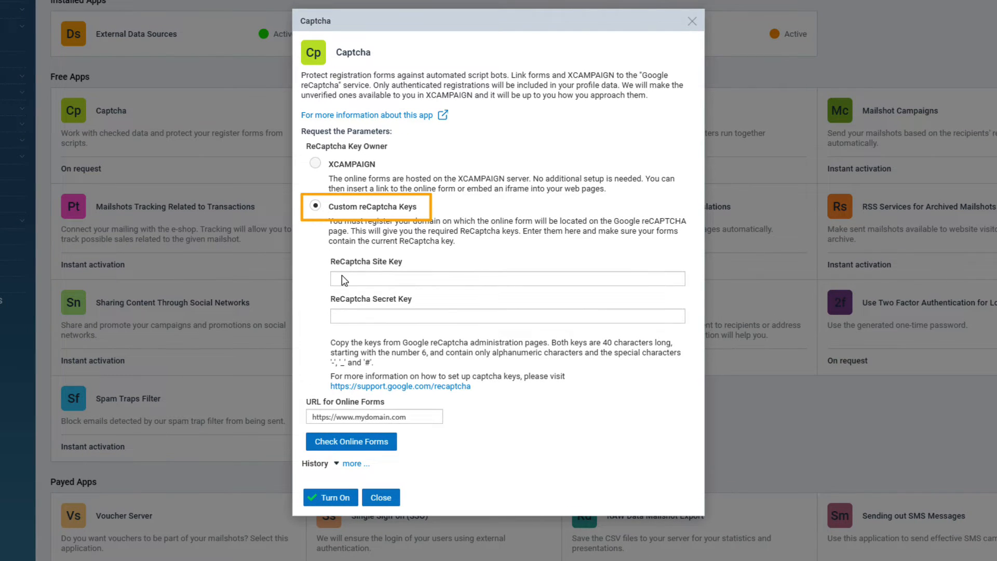
{"action": "left_click", "coordinate": [507, 279]}
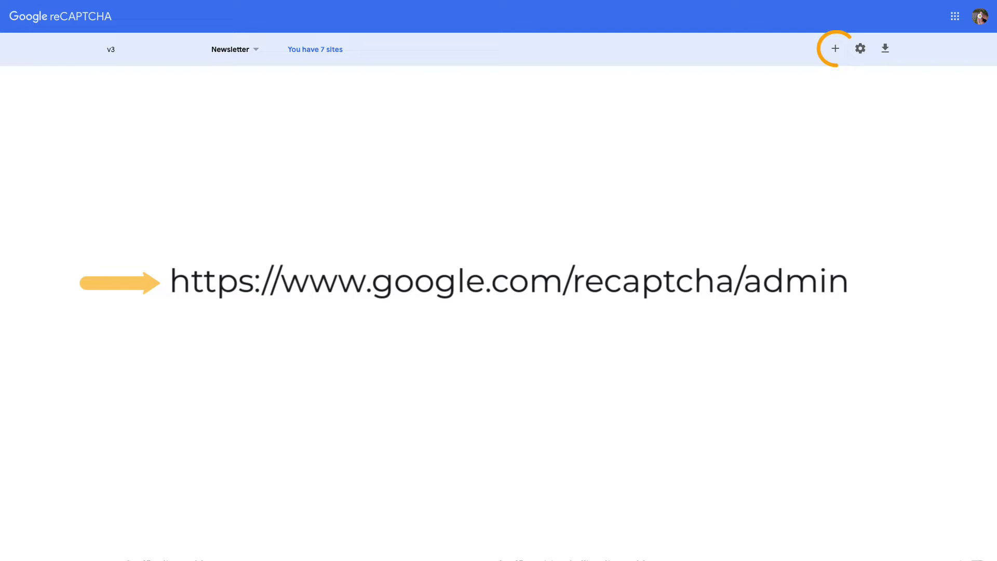
{"action": "left_click", "coordinate": [835, 49]}
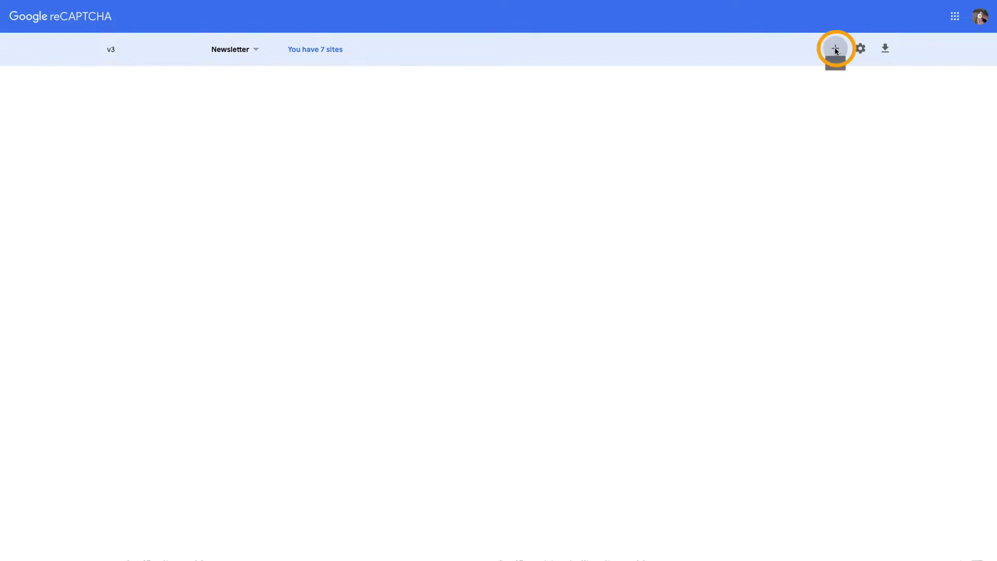
{"action": "left_click", "coordinate": [835, 50]}
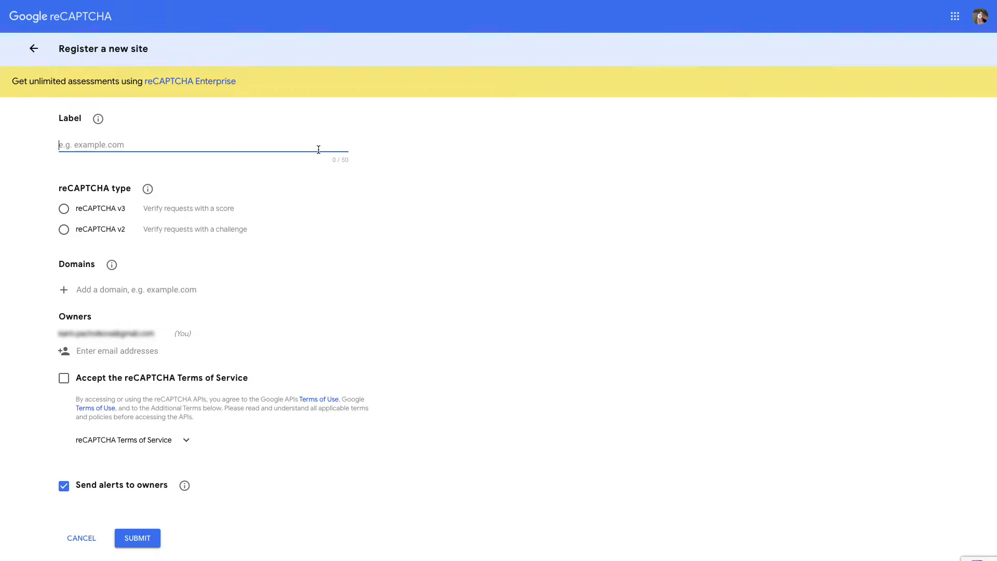
{"action": "left_click", "coordinate": [190, 144]}
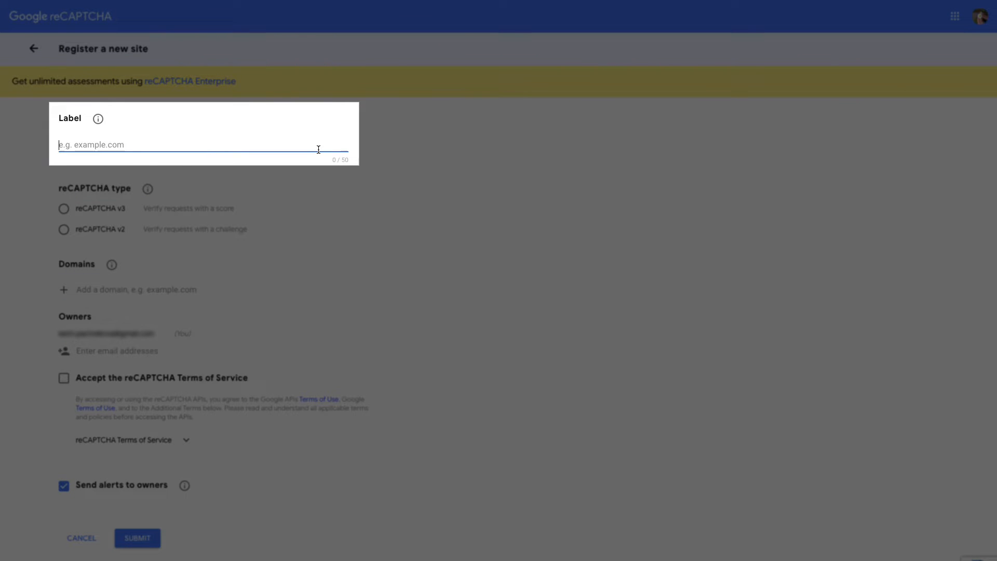
{"action": "type", "text": "XCAMPAIGN"}
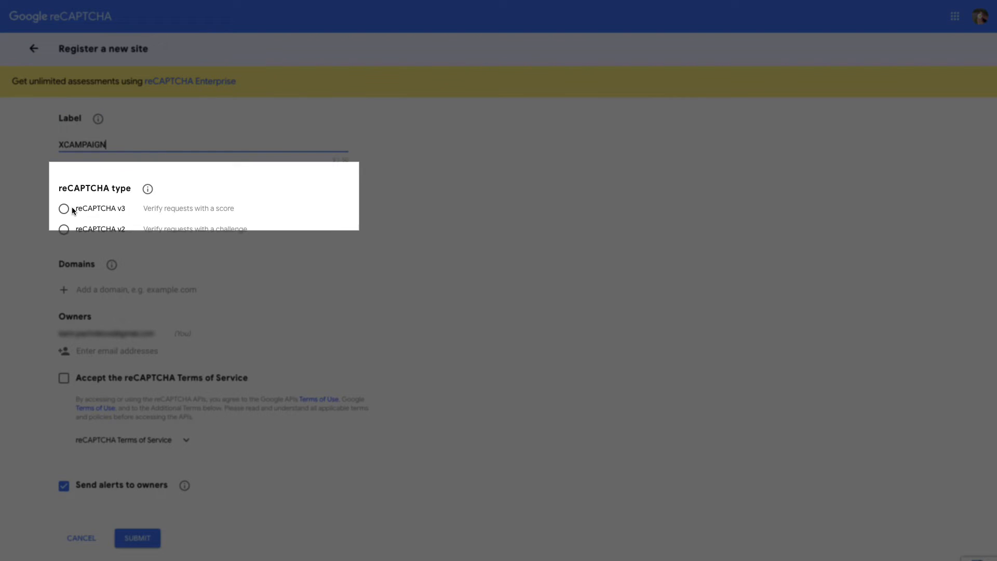
{"action": "left_click", "coordinate": [63, 207]}
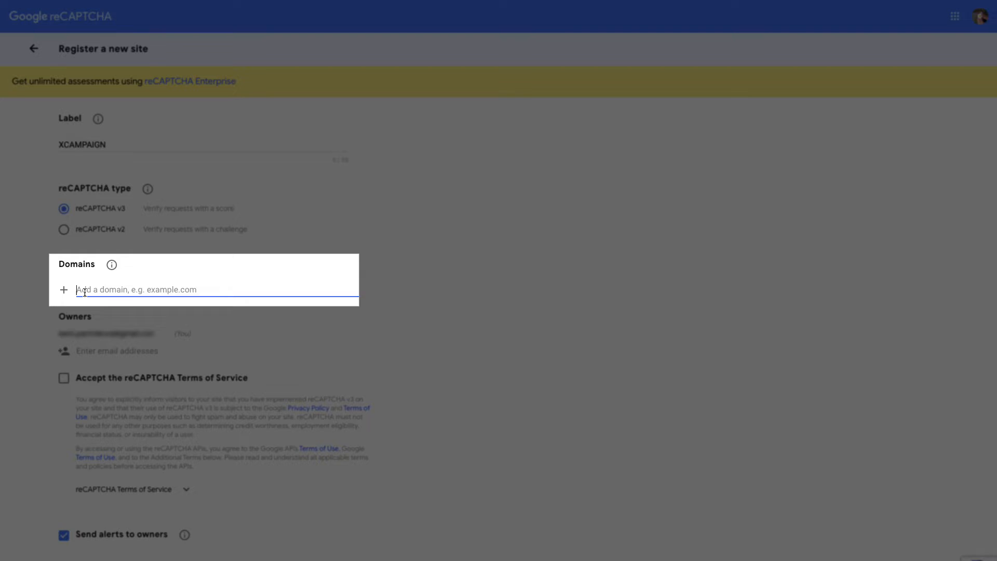
{"action": "type", "text": "www."}
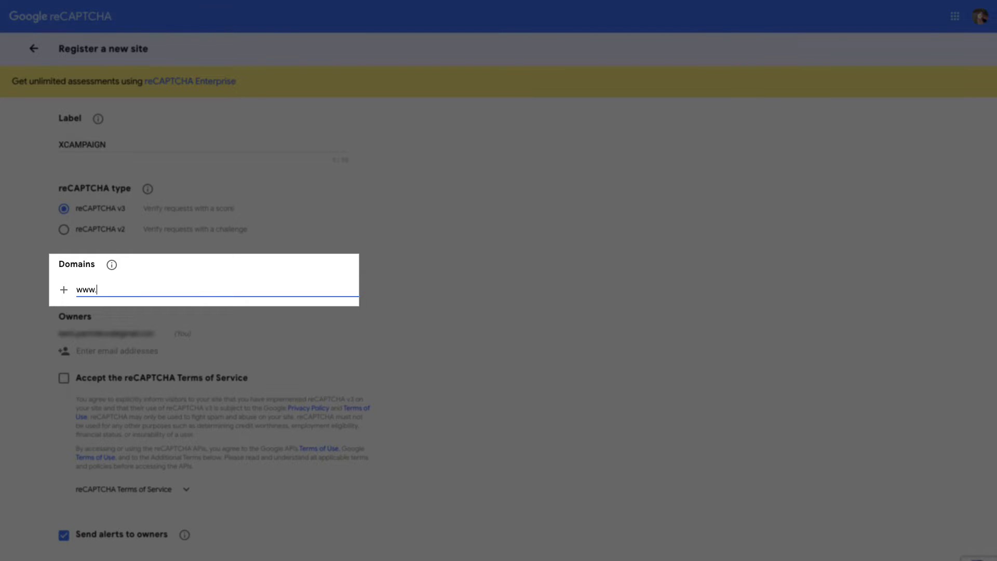
{"action": "type", "text": "mydomain.com"}
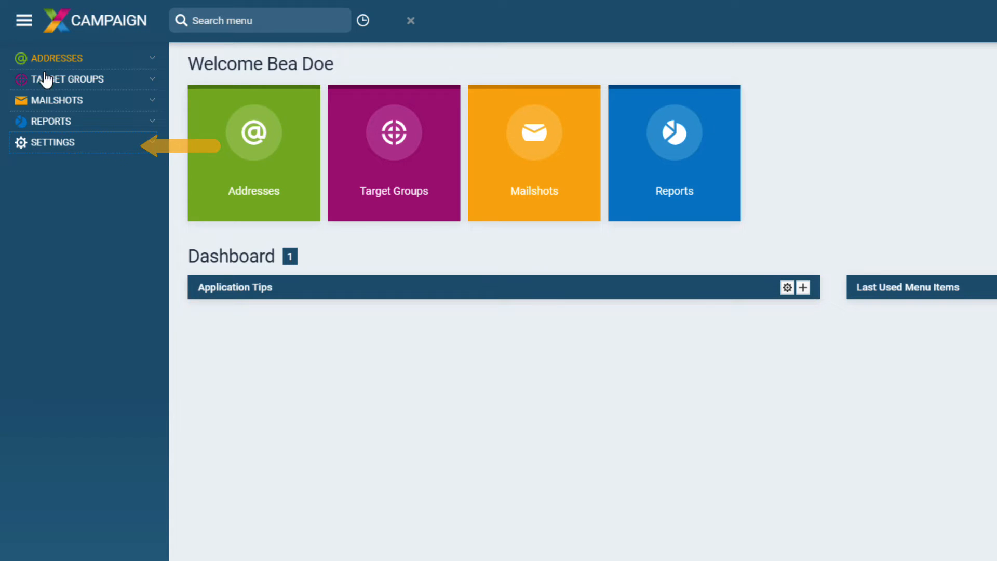
Go to Settings > Basic Setup > Client Info to view the Client Data page
{"action": "left_click", "coordinate": [52, 142]}
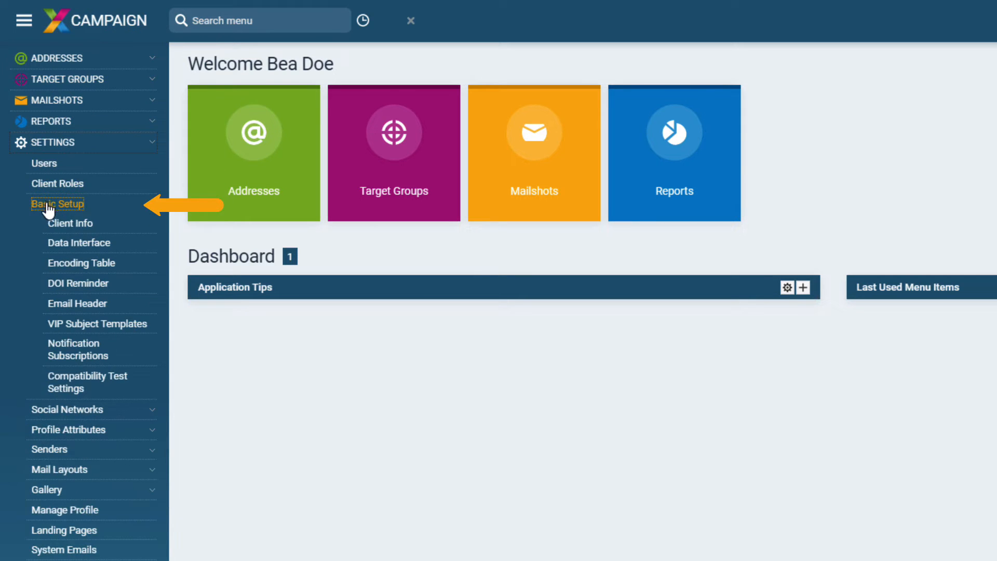
{"action": "left_click", "coordinate": [70, 222]}
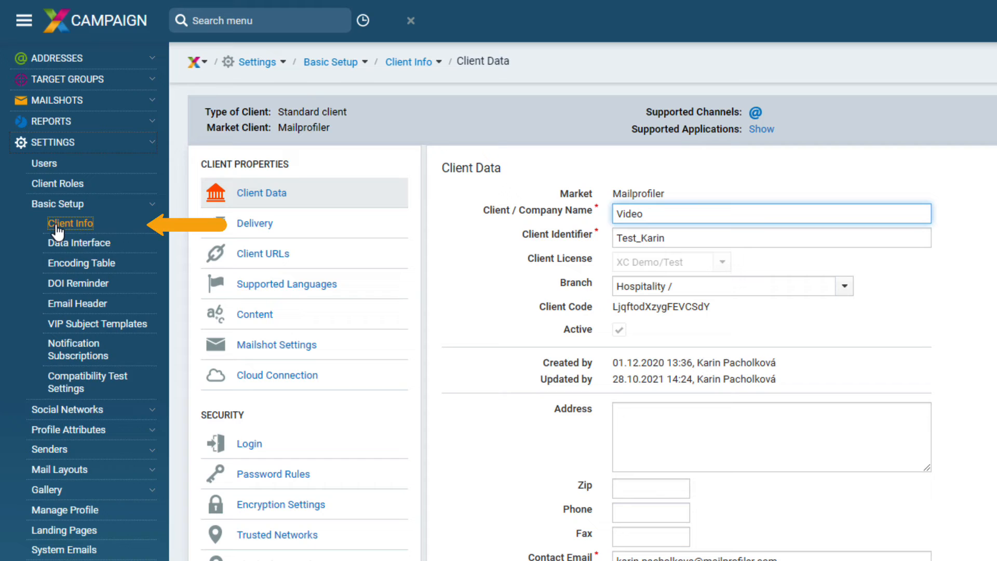
{"action": "left_click", "coordinate": [262, 253]}
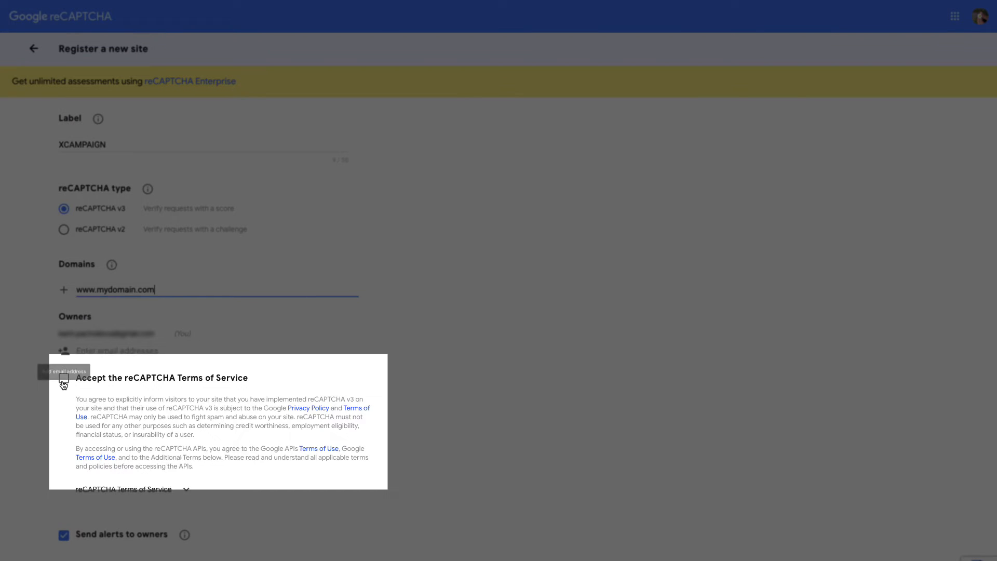
Tick Accept the reCAPTCHA Terms of Service and submit the new XCAMPAIGN site
{"action": "left_click", "coordinate": [63, 378]}
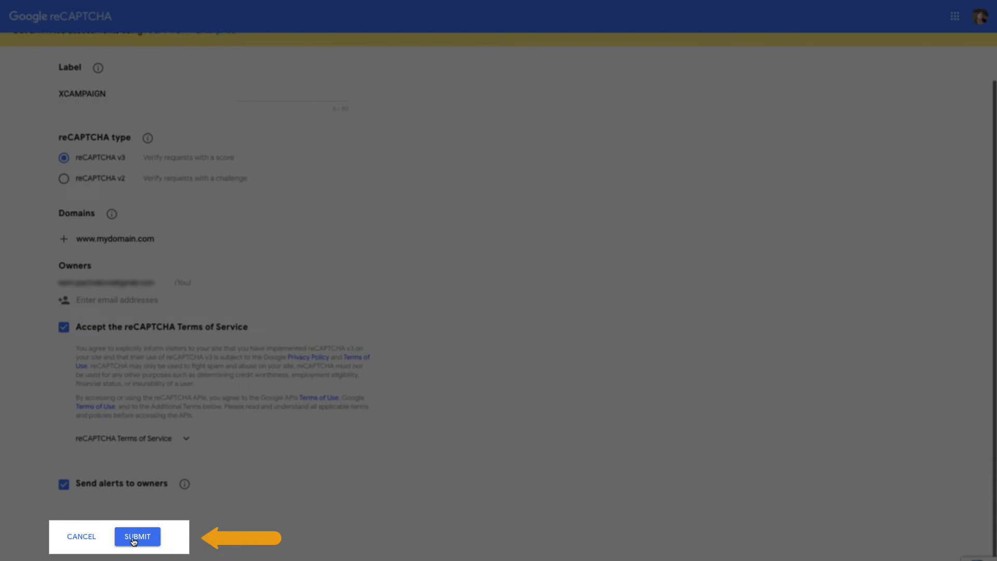
{"action": "left_click", "coordinate": [136, 536]}
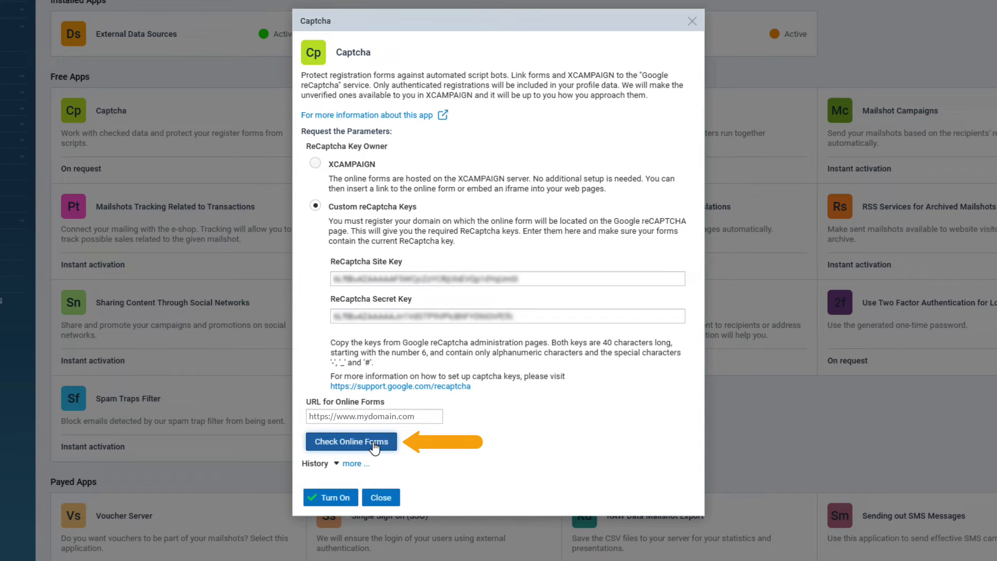
Confirm the forms hold the current key, turn on the Captcha app, and confirm activation
{"action": "left_click", "coordinate": [350, 441]}
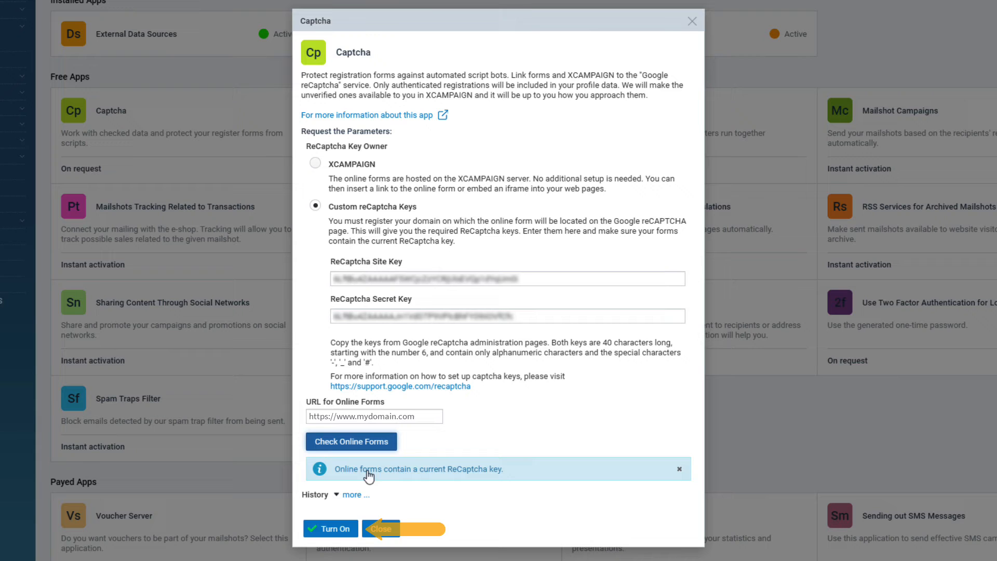
{"action": "left_click", "coordinate": [330, 529]}
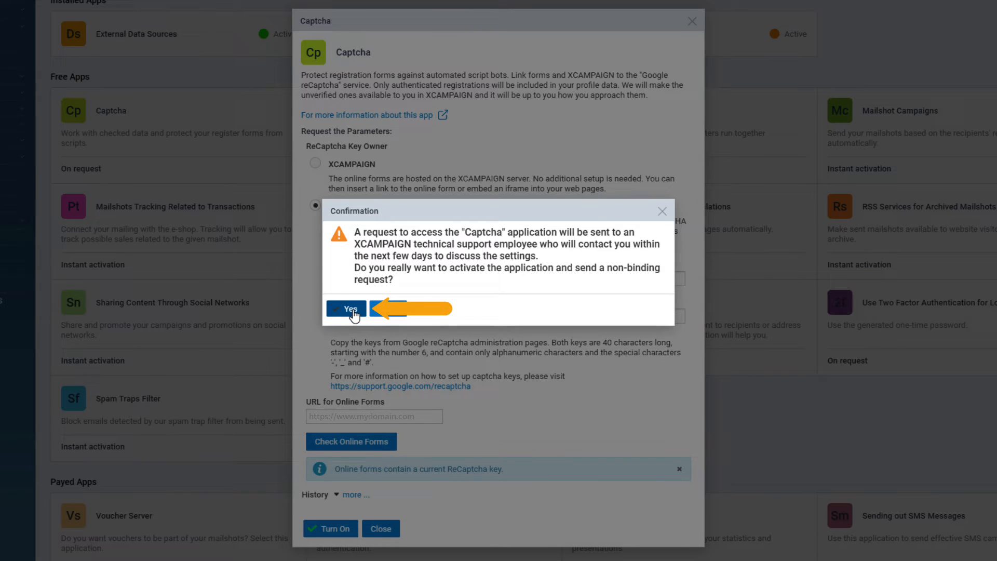
{"action": "left_click", "coordinate": [346, 311]}
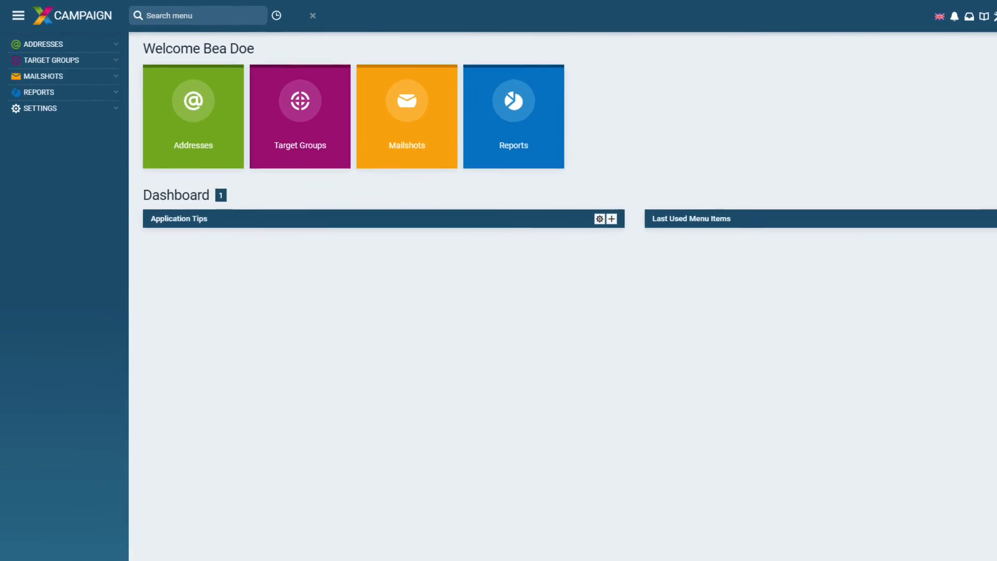
Publish the Newsletter form again from the Online Forms Designer and confirm with Yes
{"action": "left_click", "coordinate": [45, 43]}
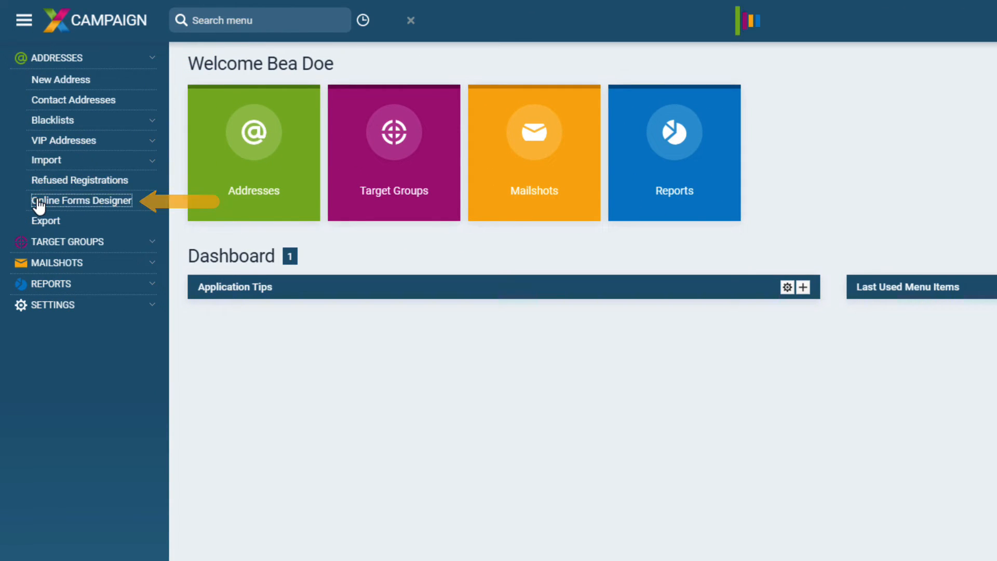
{"action": "left_click", "coordinate": [81, 201]}
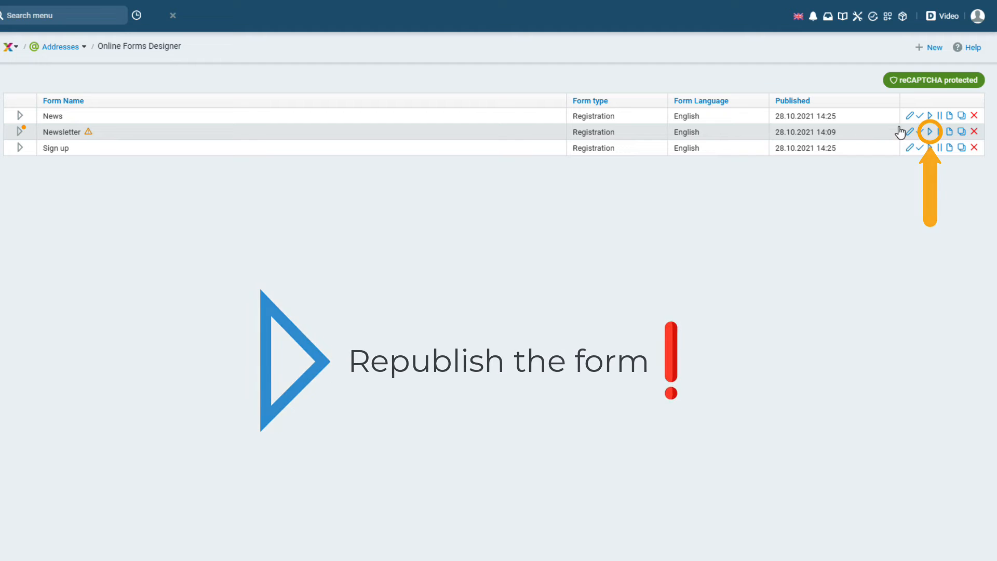
{"action": "left_click", "coordinate": [930, 132]}
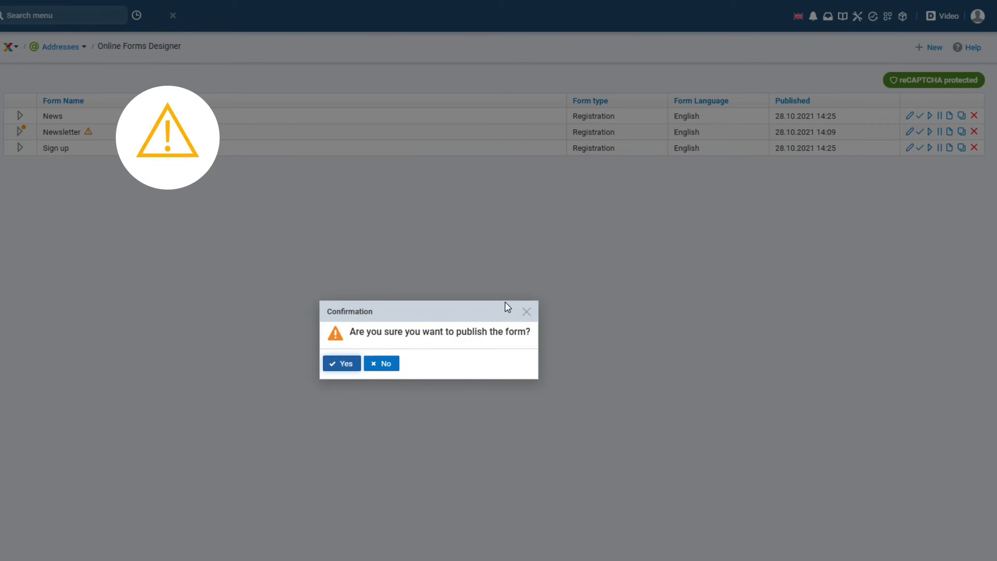
{"action": "left_click", "coordinate": [341, 363]}
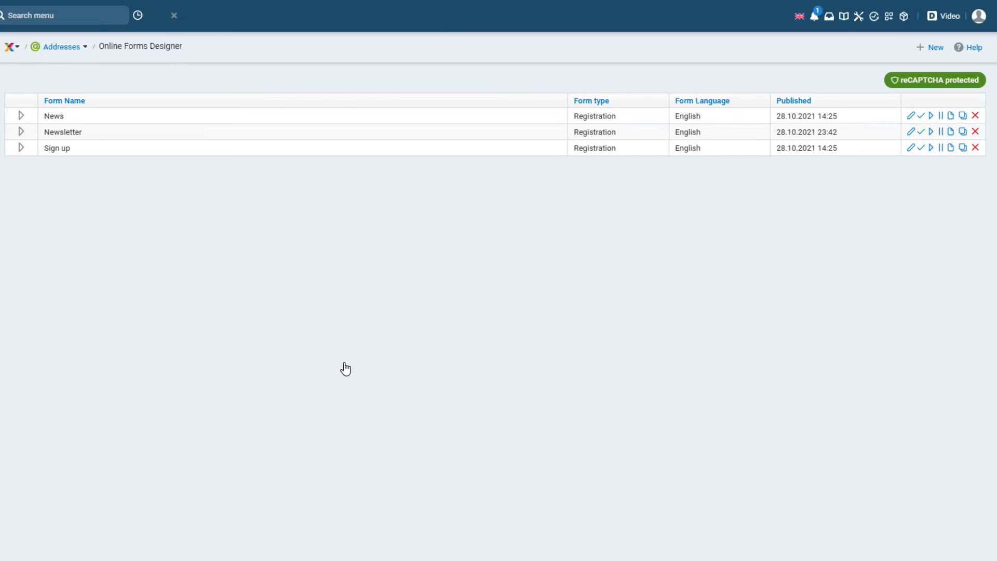
{"action": "mouse_move", "coordinate": [419, 326]}
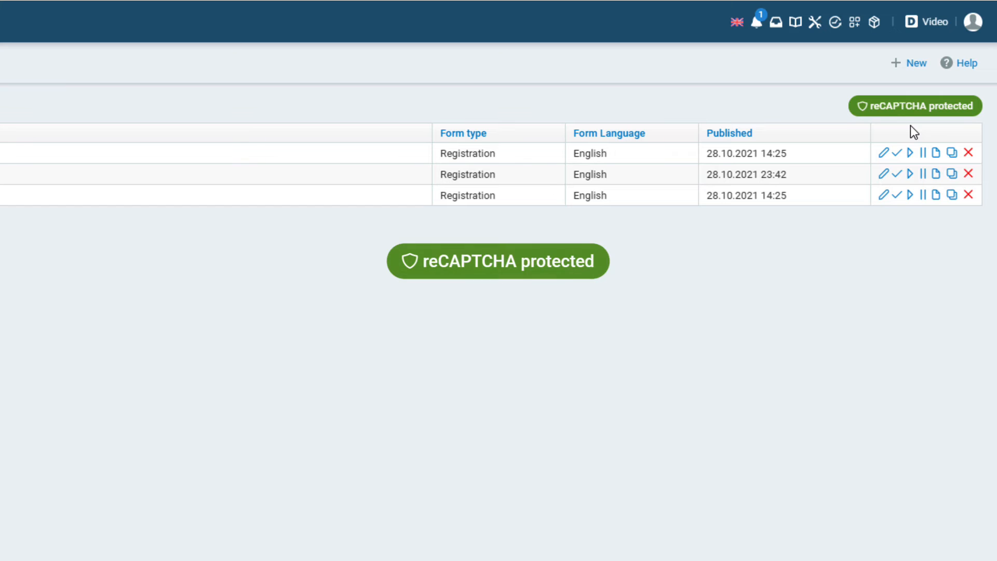
{"action": "mouse_move", "coordinate": [920, 144]}
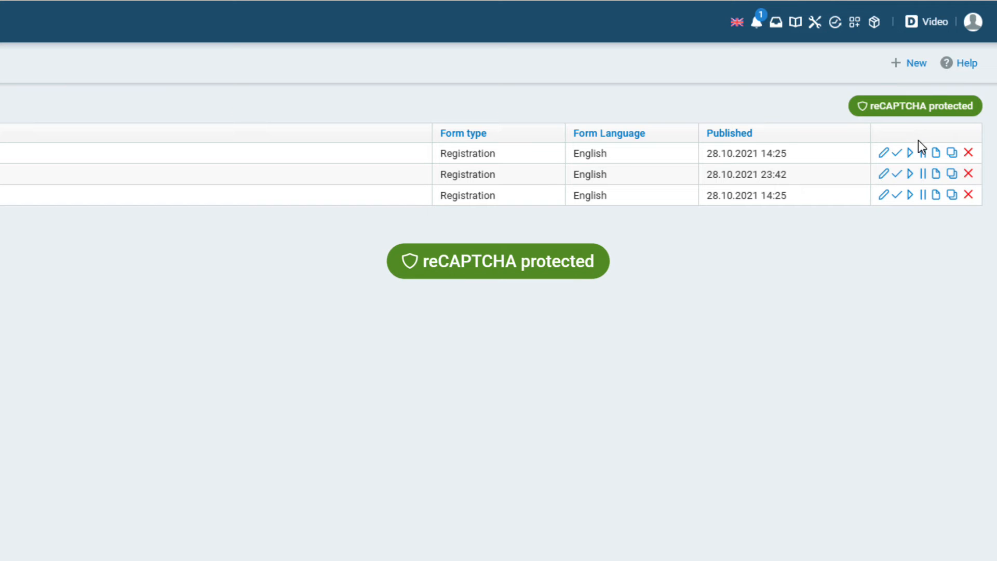
{"action": "mouse_move", "coordinate": [935, 174]}
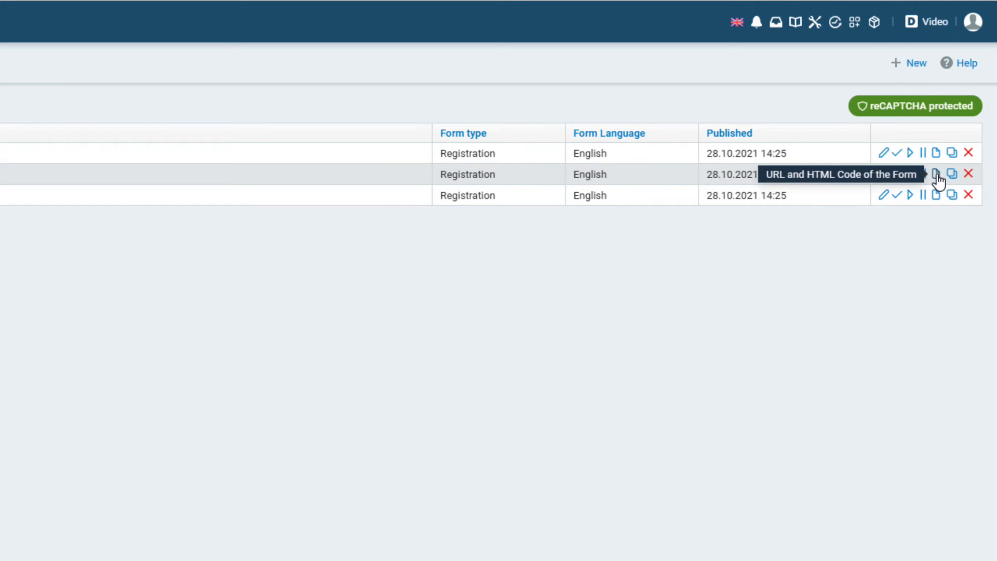
Download the Newsletter form's HTML code and save it as Newsletter.html
{"action": "left_click", "coordinate": [935, 175]}
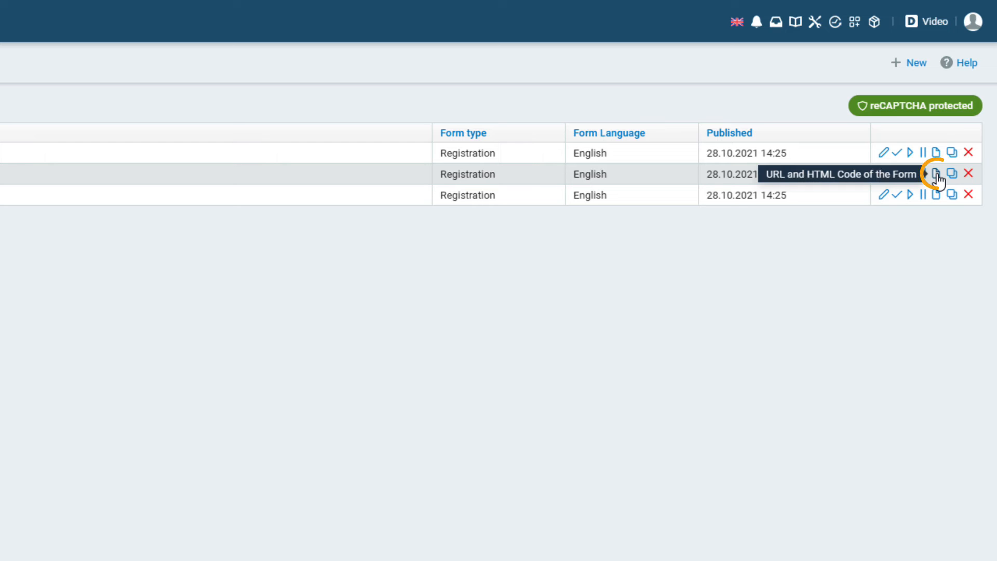
{"action": "left_click", "coordinate": [934, 174]}
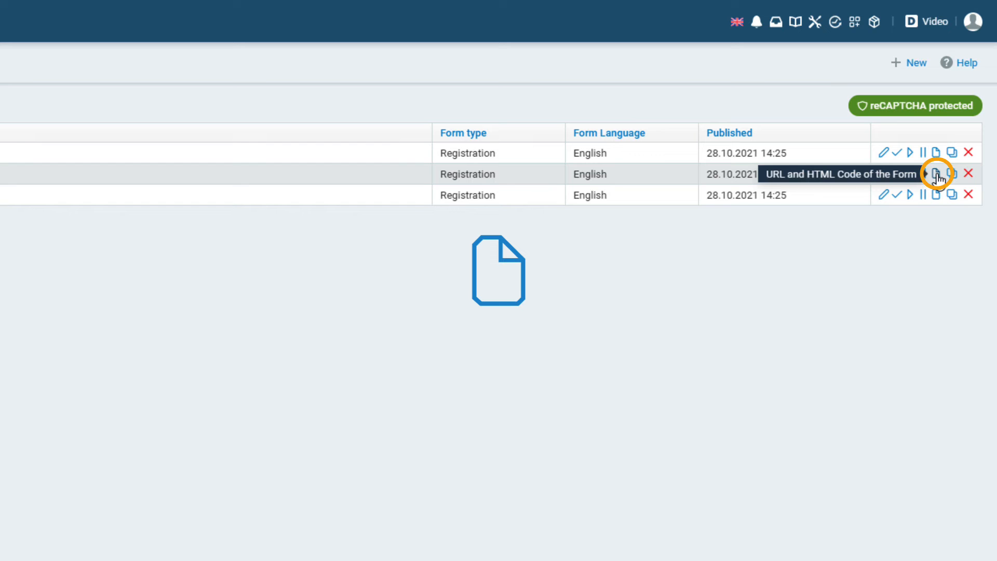
{"action": "left_click", "coordinate": [909, 173]}
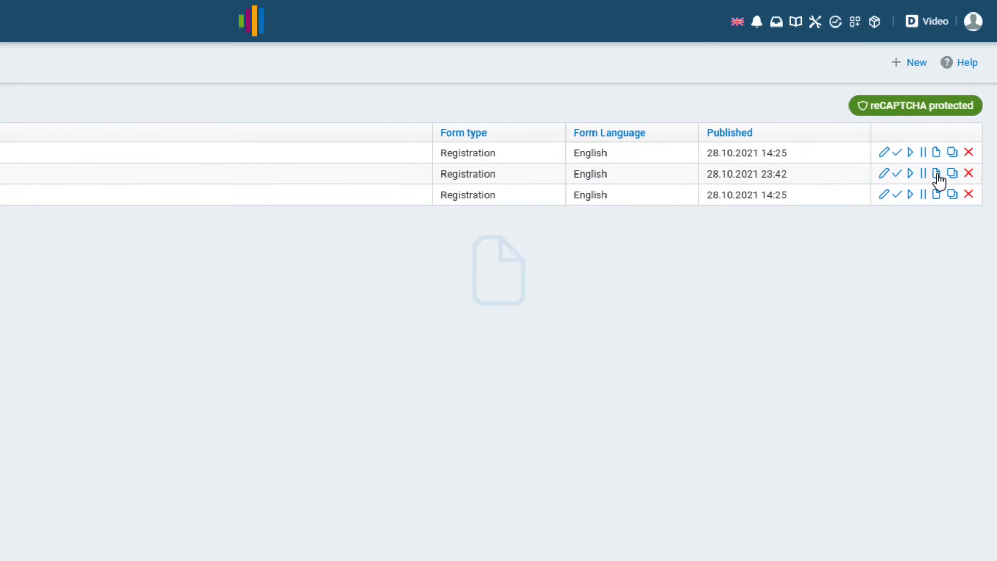
{"action": "left_click", "coordinate": [951, 173]}
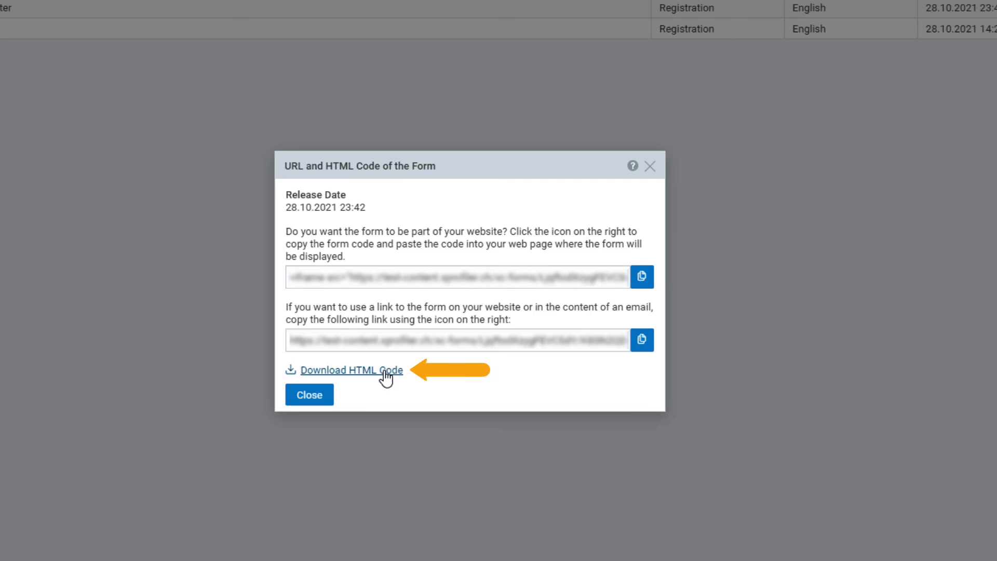
{"action": "left_click", "coordinate": [368, 370]}
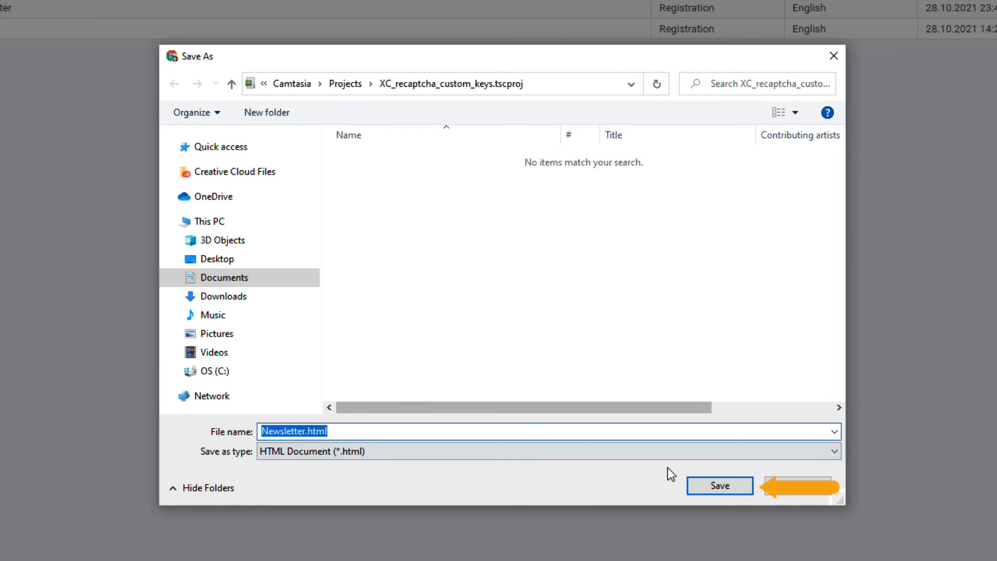
{"action": "left_click", "coordinate": [719, 484]}
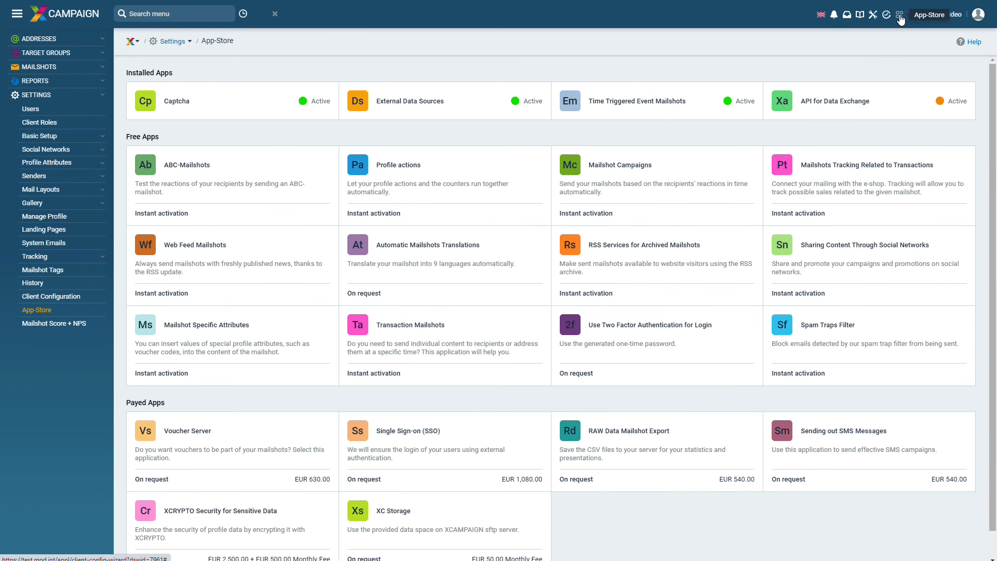
{"action": "mouse_move", "coordinate": [218, 118]}
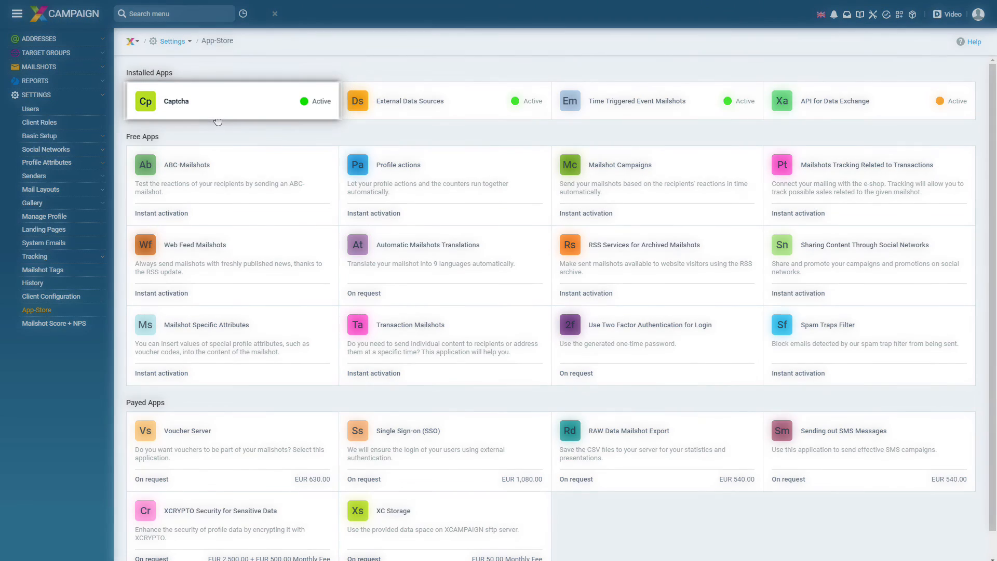
{"action": "left_click", "coordinate": [232, 100]}
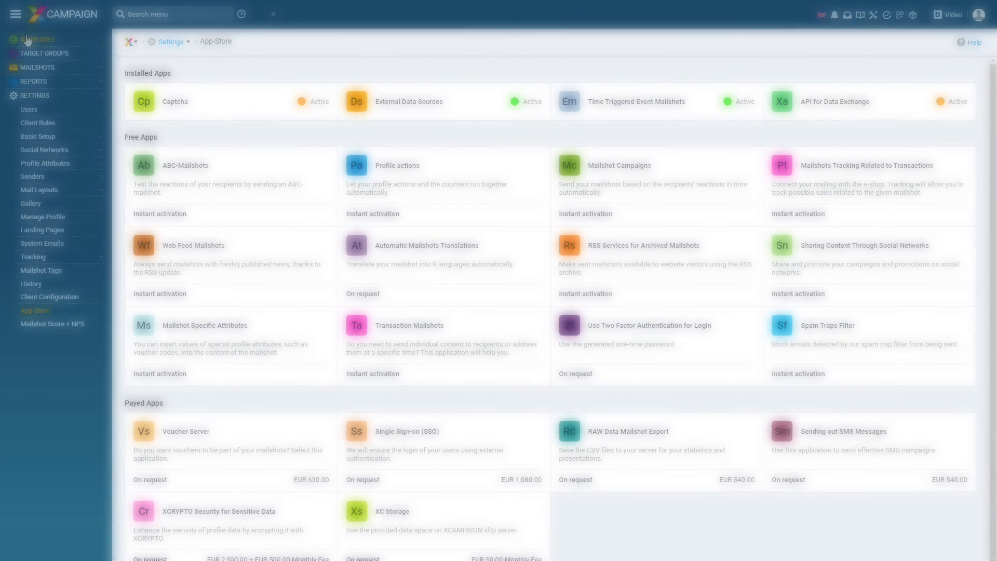
{"action": "left_click", "coordinate": [54, 134]}
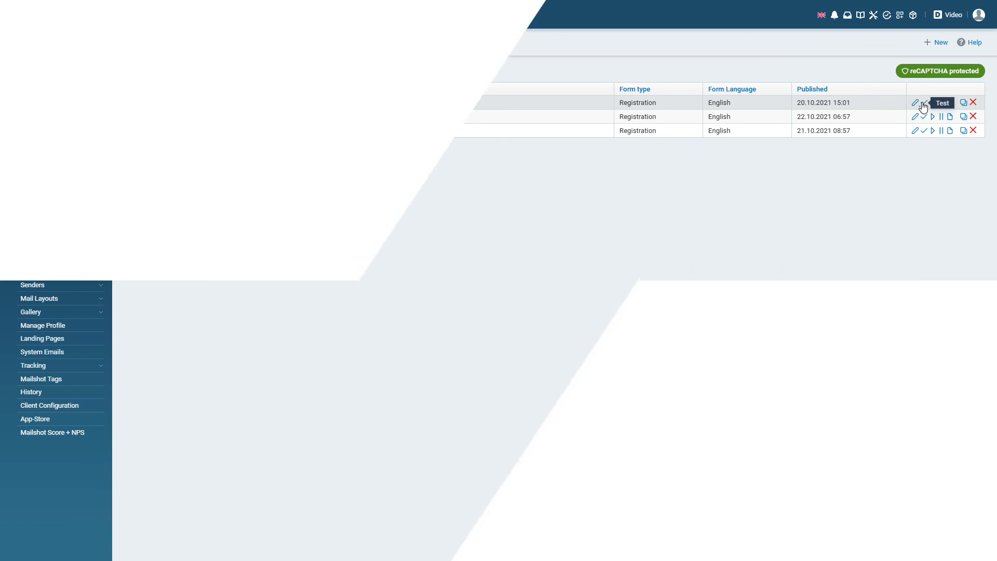
Open a test preview of the newsletter subscription form to see its reCAPTCHA badge
{"action": "left_click", "coordinate": [922, 103]}
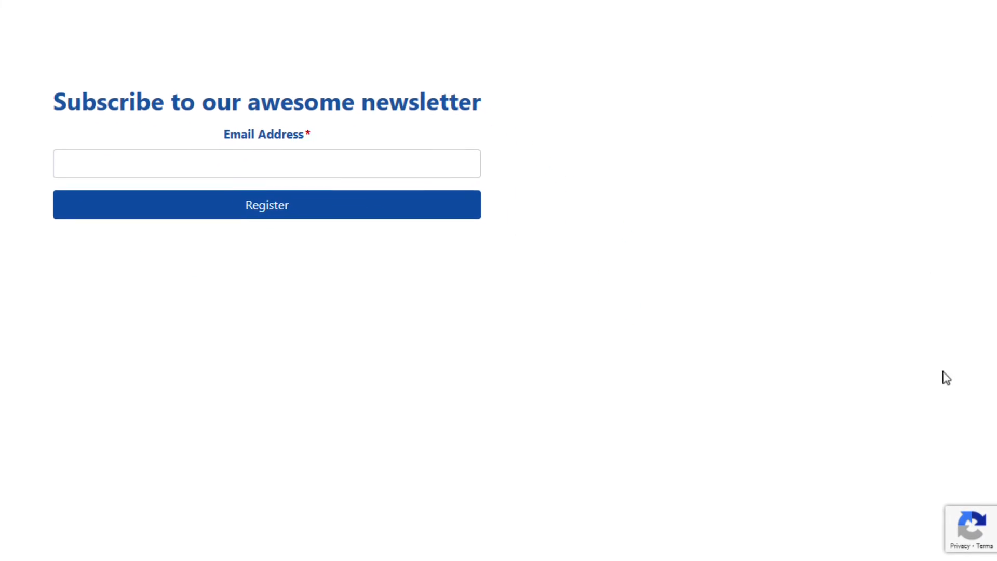
{"action": "mouse_move", "coordinate": [962, 545]}
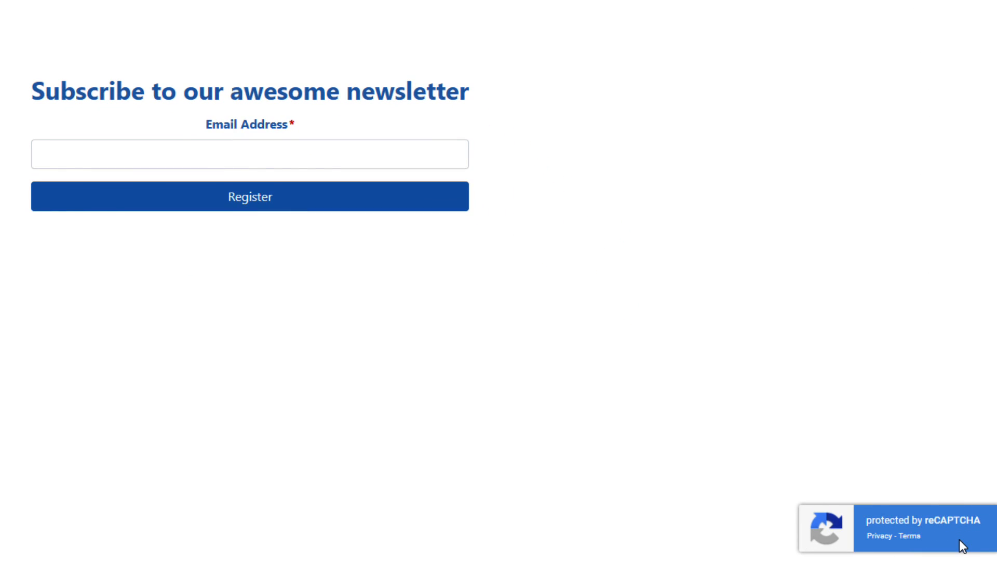